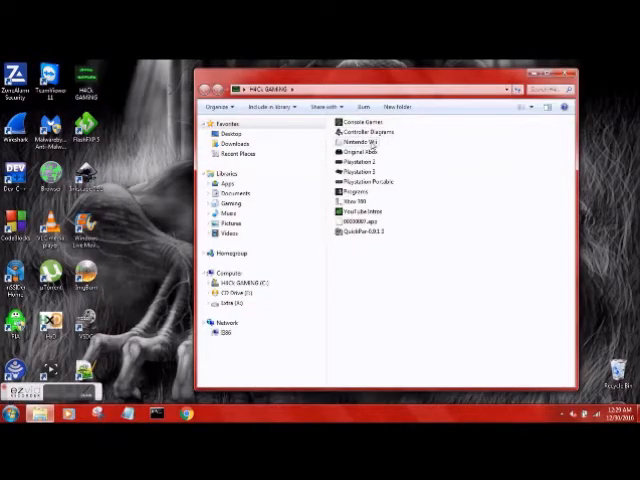
Step: Browse Nintendo Wii > Tools > Theme Editors and select the Wii Theme Team Base Pack folder
click(360, 140)
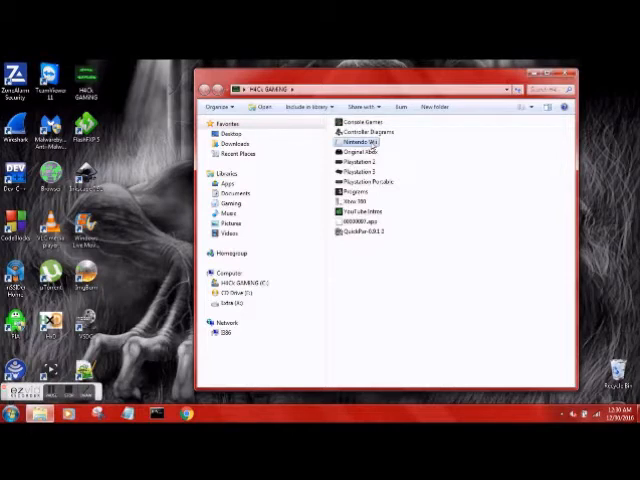
double_click(357, 146)
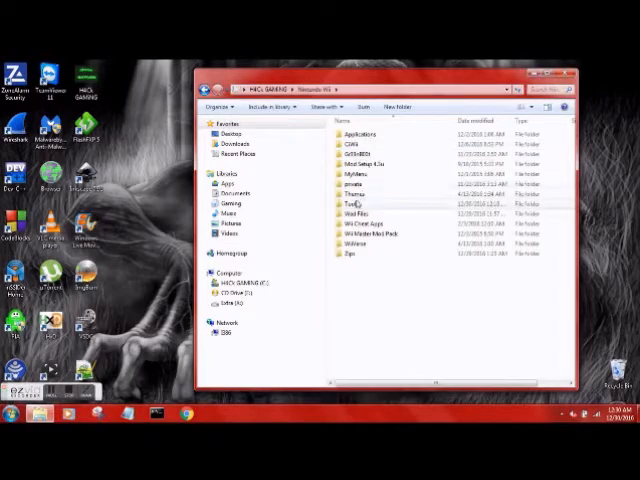
double_click(350, 205)
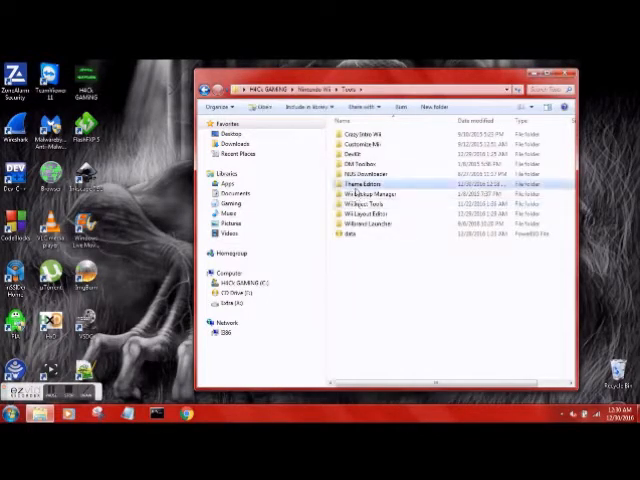
double_click(370, 183)
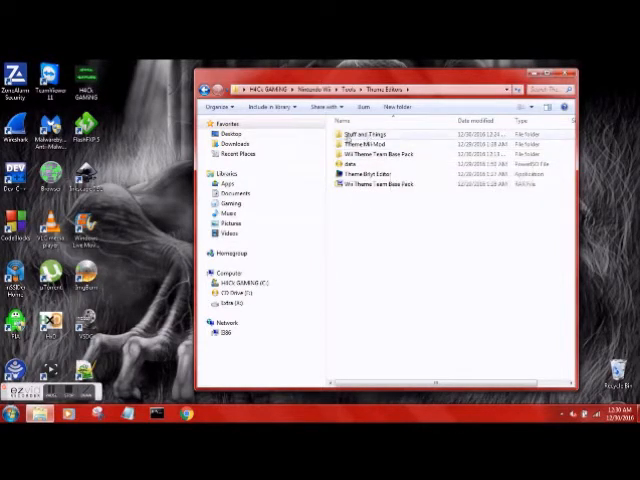
click(365, 173)
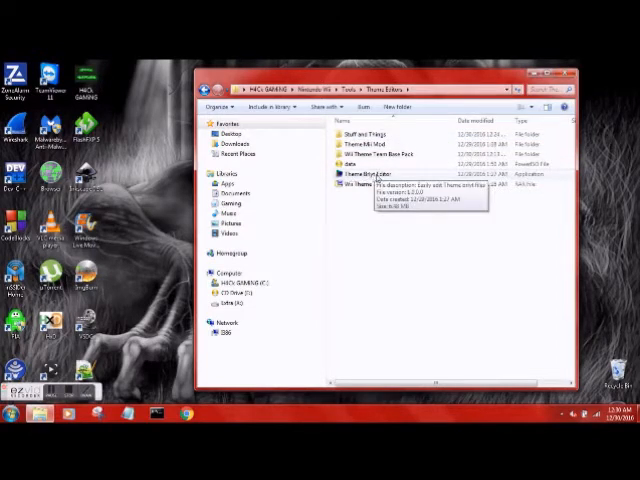
mouse_move(380, 185)
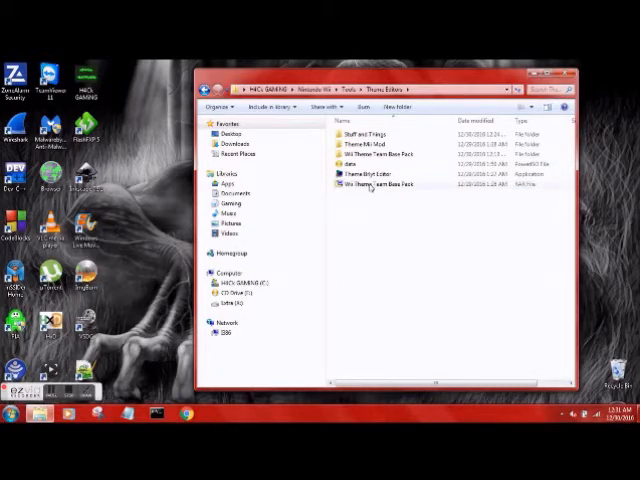
click(380, 187)
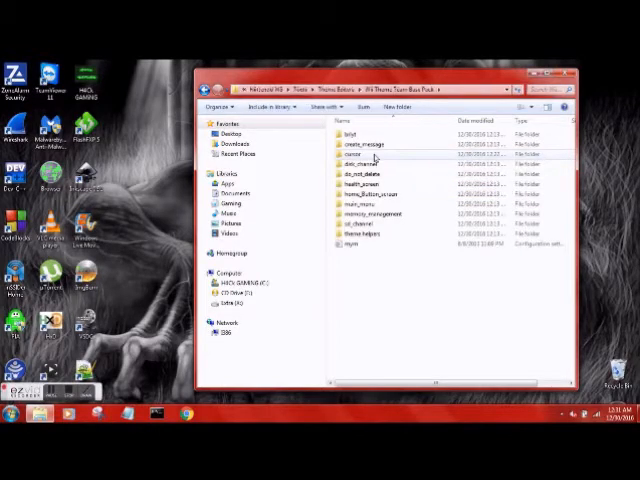
Step: Open the base pack's cursor folder and select the cursor image
click(370, 147)
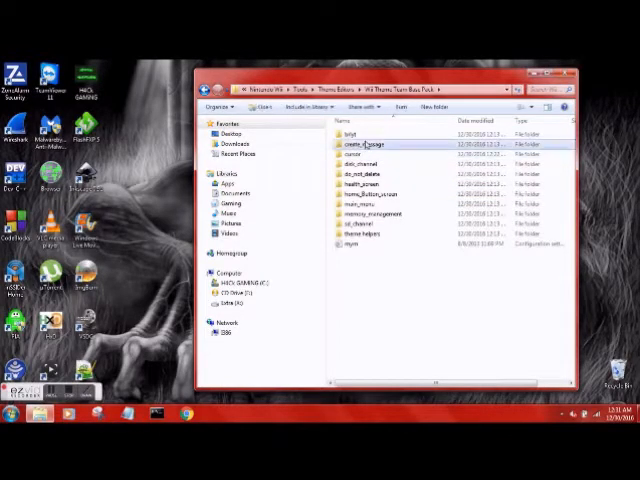
double_click(370, 145)
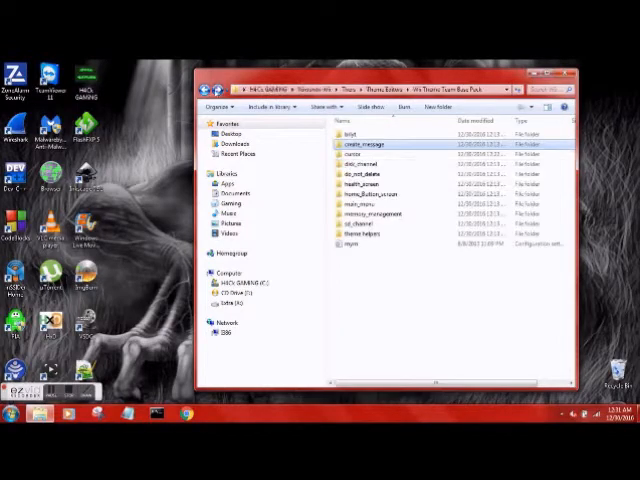
double_click(355, 153)
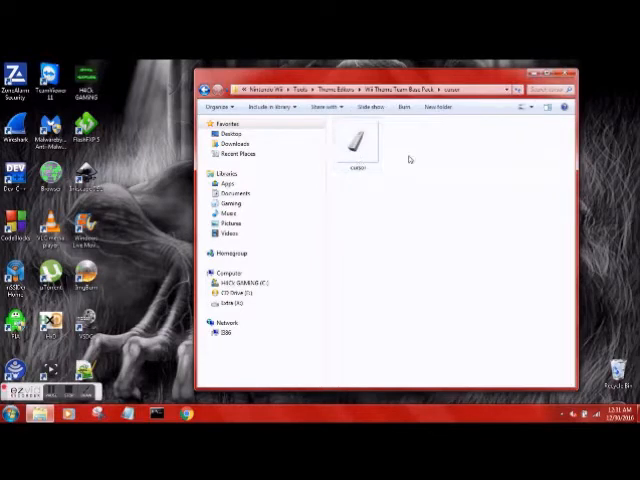
click(358, 150)
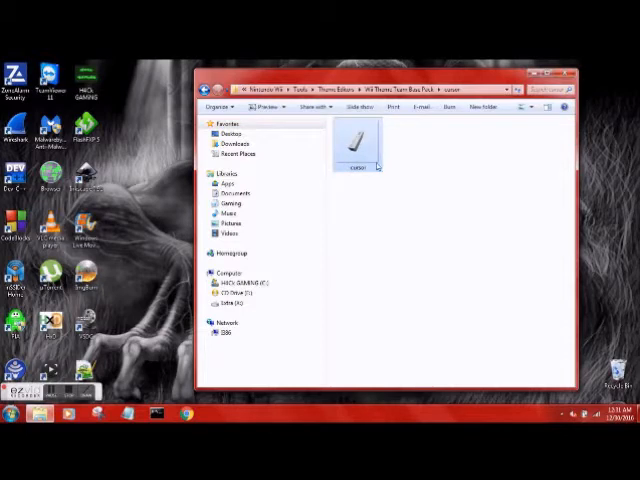
Step: Check the 87×87 cursor image's details in Properties, then delete it
right_click(361, 147)
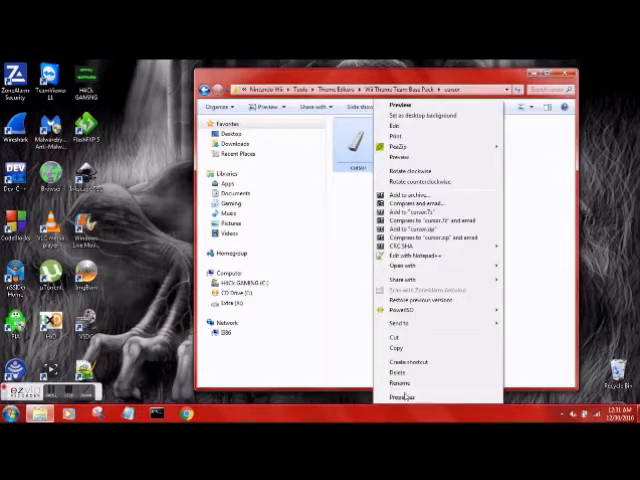
click(399, 398)
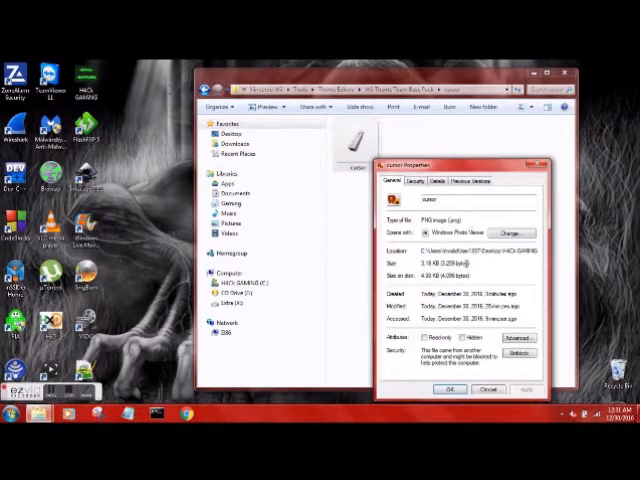
click(439, 180)
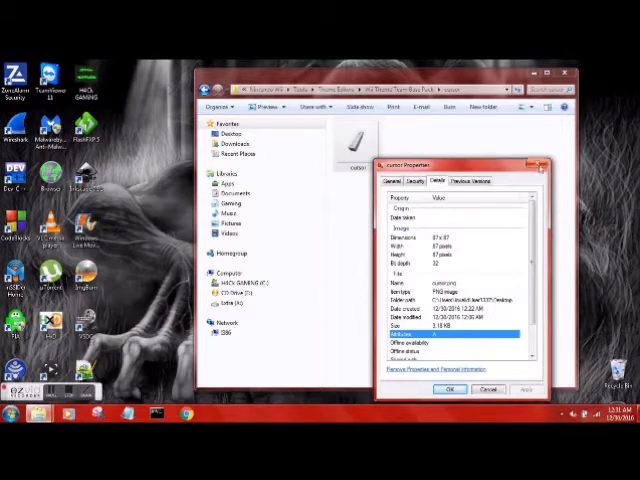
right_click(356, 155)
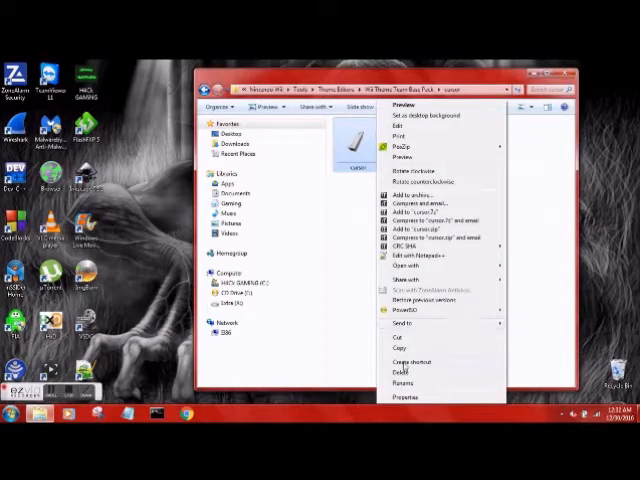
click(396, 371)
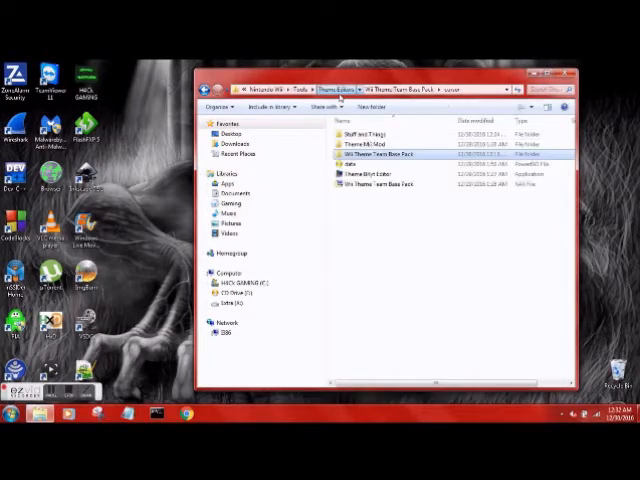
Step: Copy the custom cursor image from Stuff and Things into the base pack's cursor folder
double_click(360, 135)
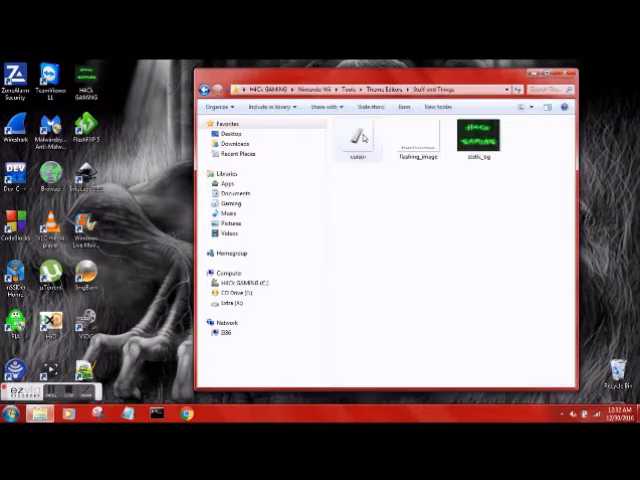
right_click(357, 140)
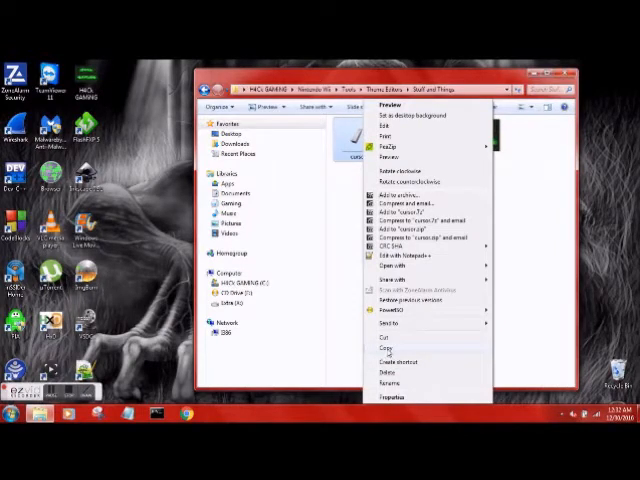
click(389, 398)
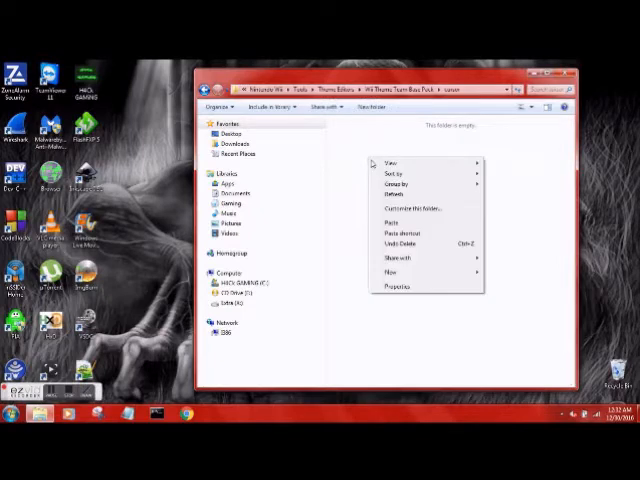
click(385, 221)
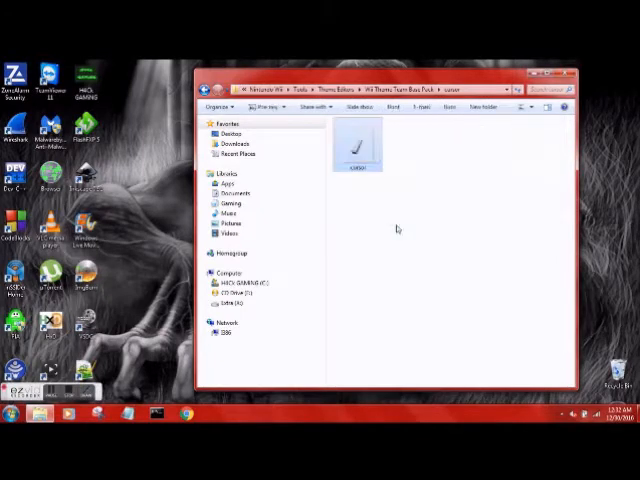
click(358, 148)
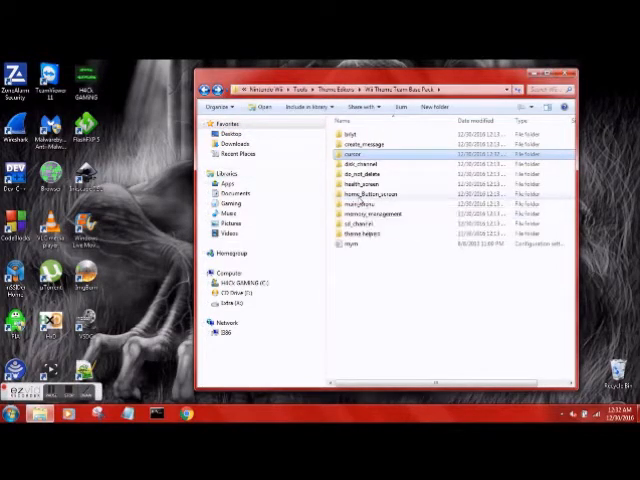
Step: Open the health_screen folder and view the flashing_image picture
double_click(366, 185)
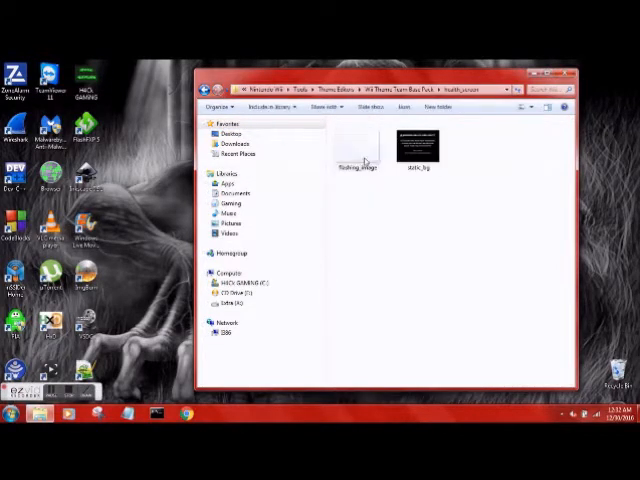
click(357, 140)
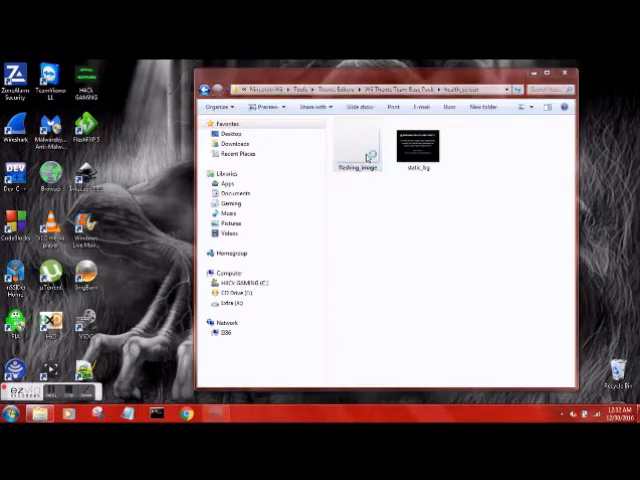
double_click(349, 150)
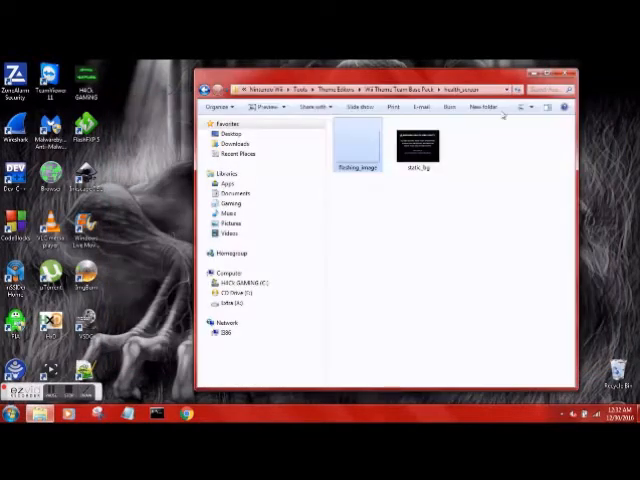
Step: Inspect flashing_image's properties, then delete it and confirm
right_click(355, 145)
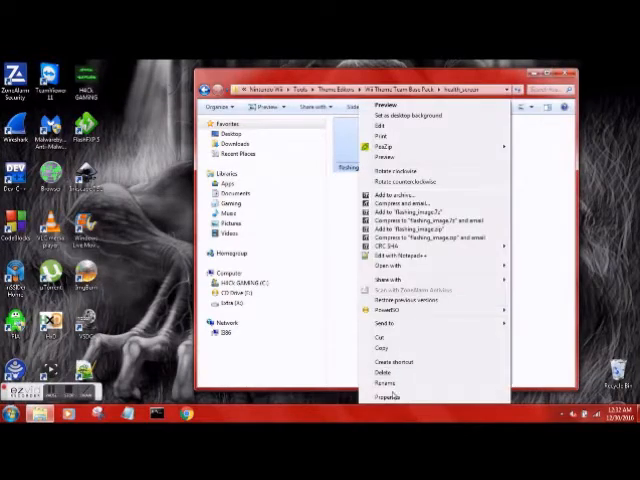
click(389, 393)
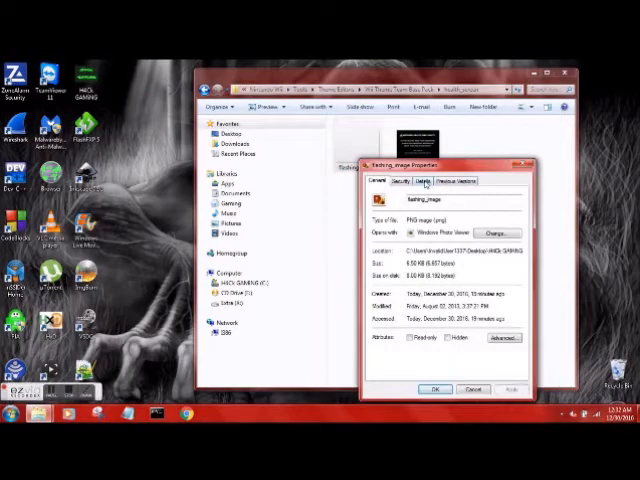
click(420, 180)
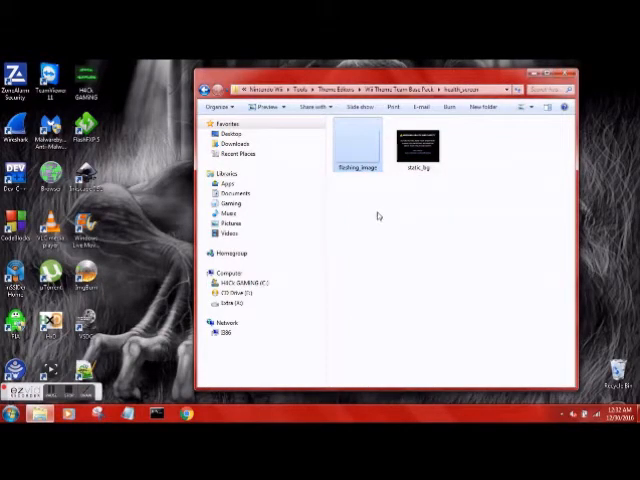
right_click(355, 167)
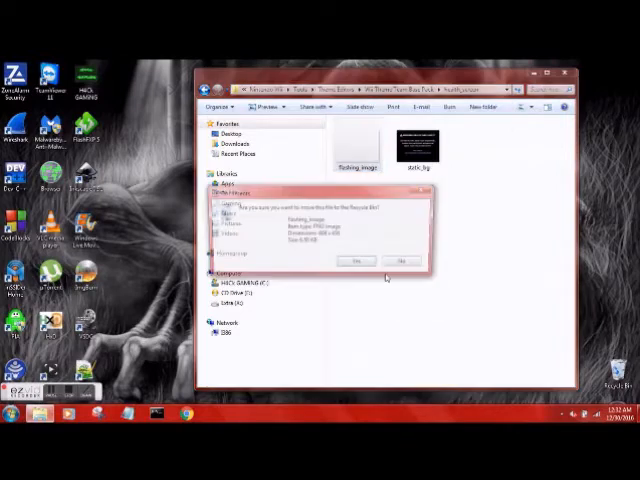
click(357, 261)
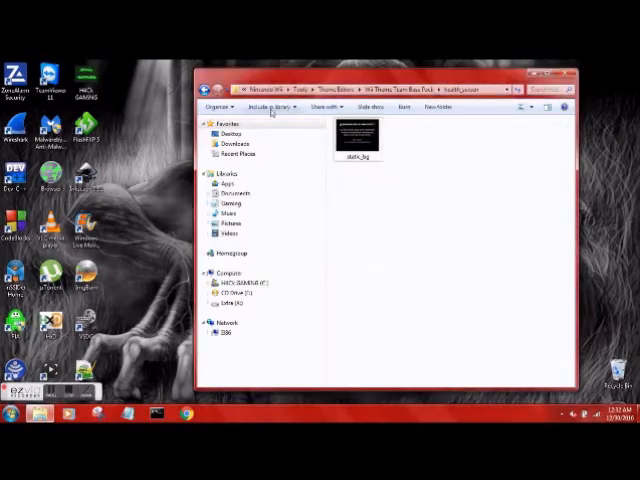
right_click(346, 135)
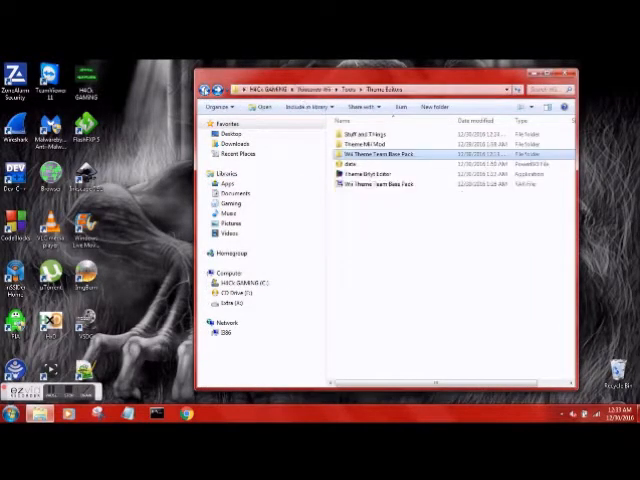
Step: Copy green flashing_image and static_bg into health_screen, then browse main_menu's channels folder
double_click(362, 134)
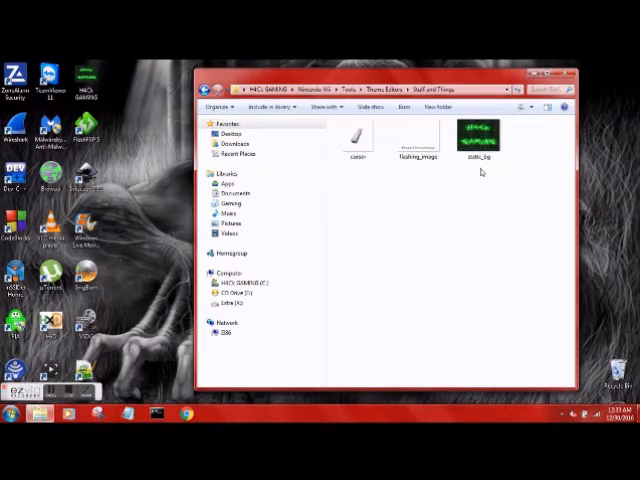
right_click(417, 140)
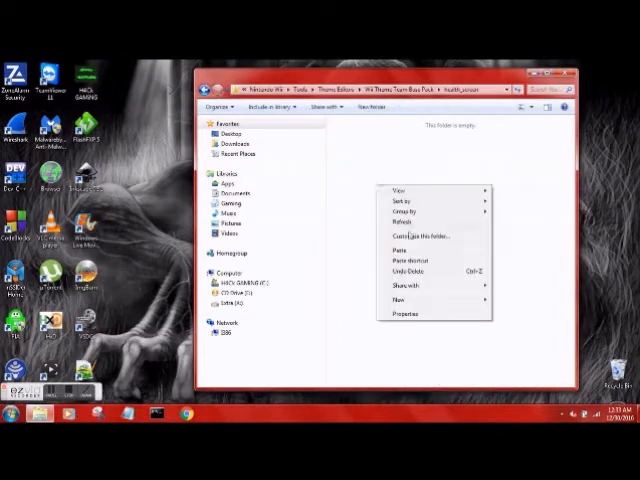
click(402, 249)
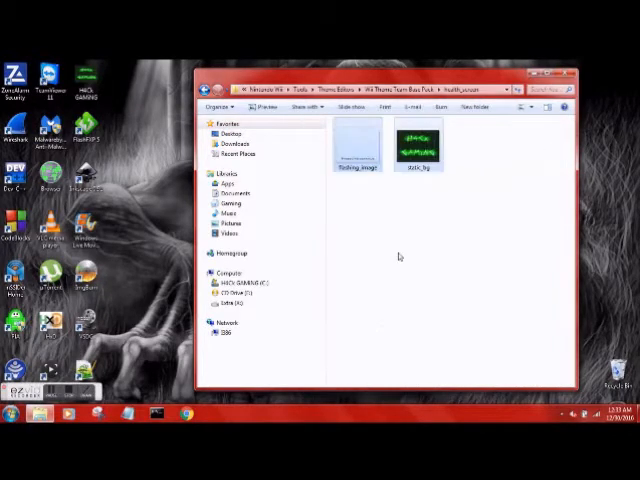
click(355, 145)
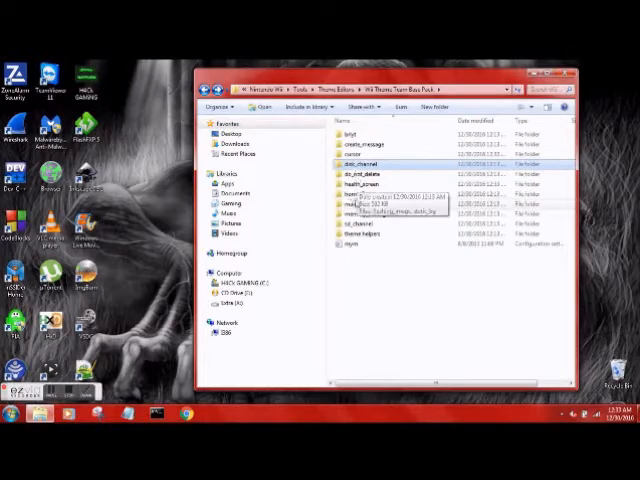
double_click(375, 165)
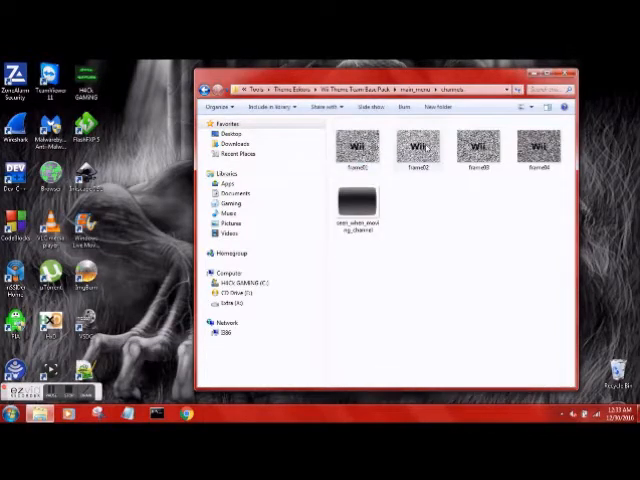
mouse_move(540, 150)
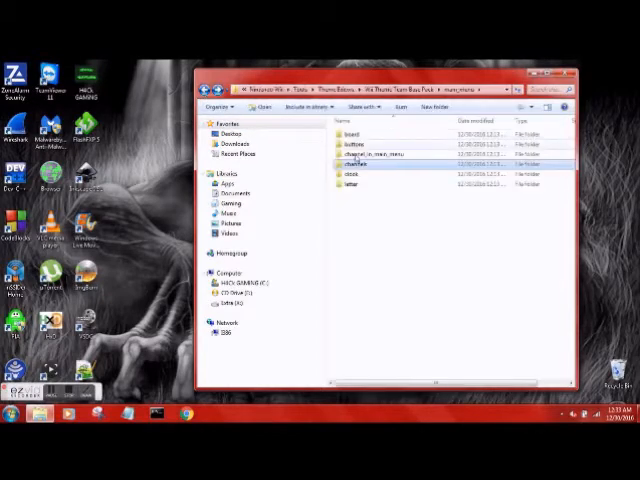
double_click(350, 170)
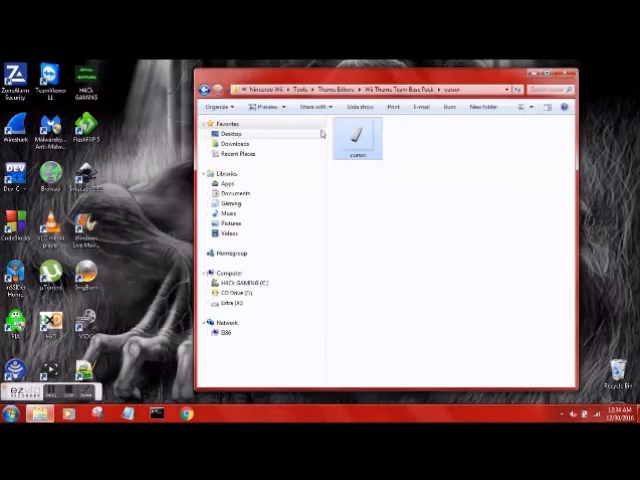
Step: Look through the base pack's home_button_screen folder and return to Theme Editors
double_click(350, 135)
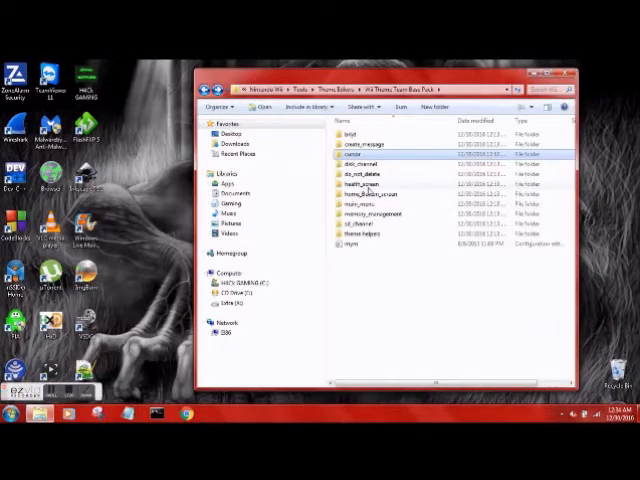
double_click(363, 158)
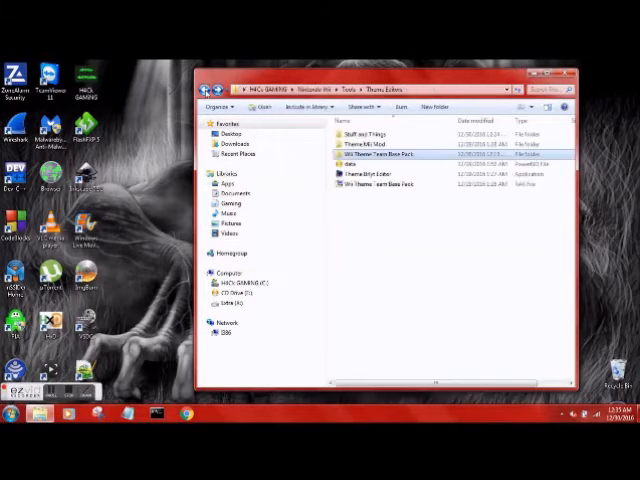
double_click(376, 150)
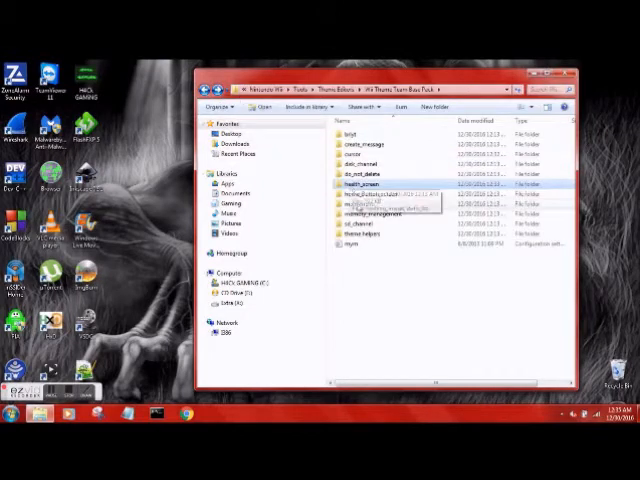
double_click(353, 189)
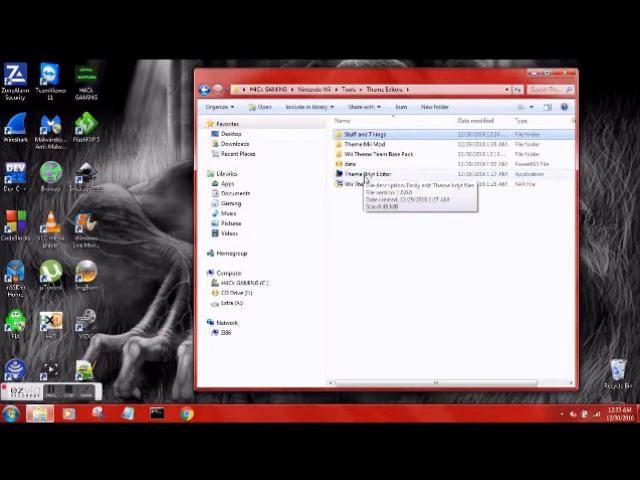
Step: Launch Theme Brlyt Editor, run it past the security warning, and choose Set brlyt path
double_click(379, 181)
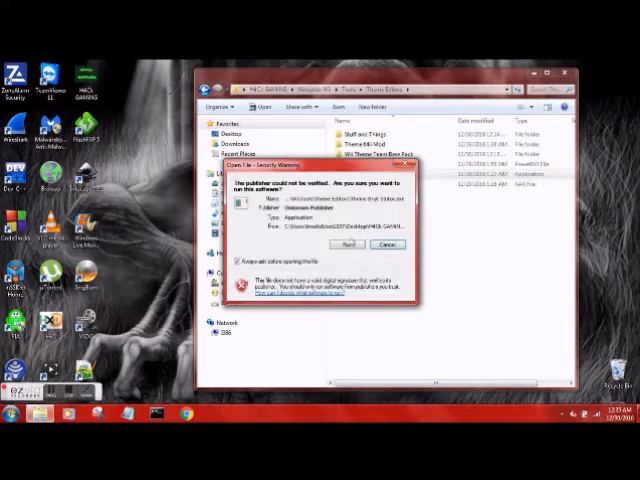
click(351, 244)
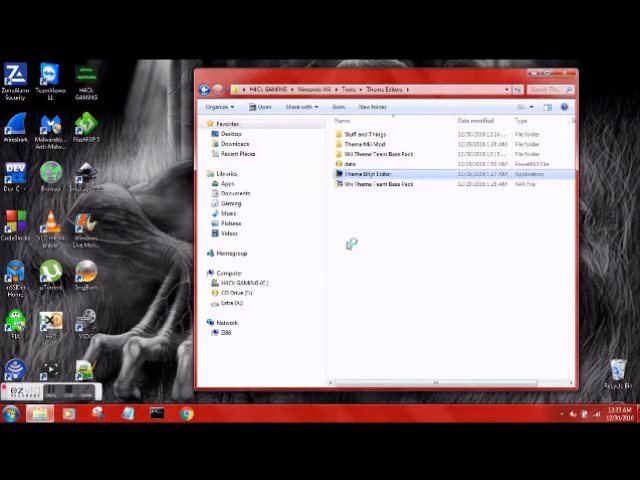
double_click(369, 176)
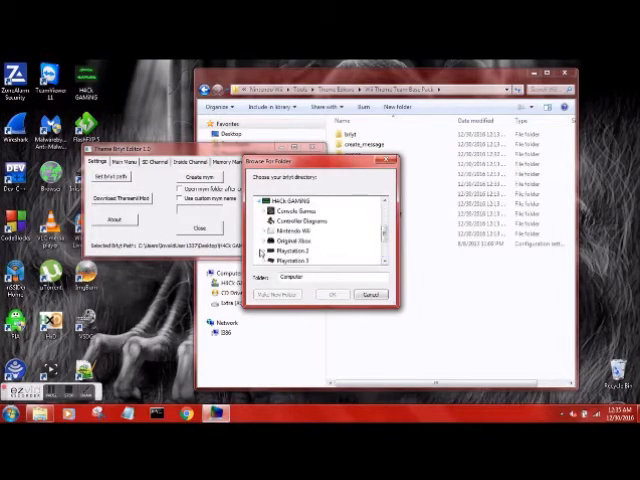
Step: Choose the Wii Theme Team Base Pack's brlyt folder as the brlyt path
click(268, 201)
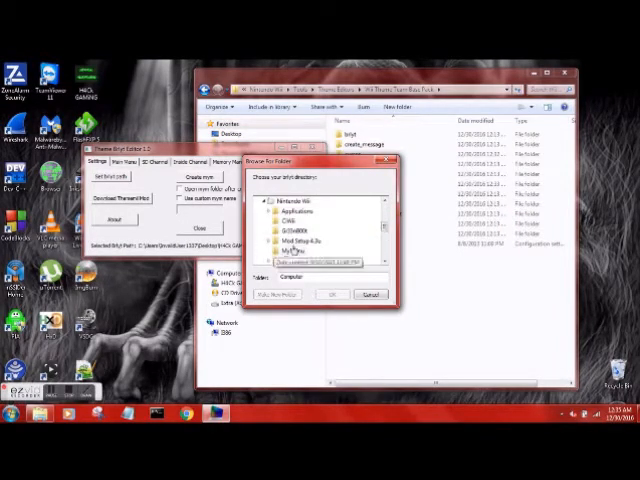
scroll(down, 3)
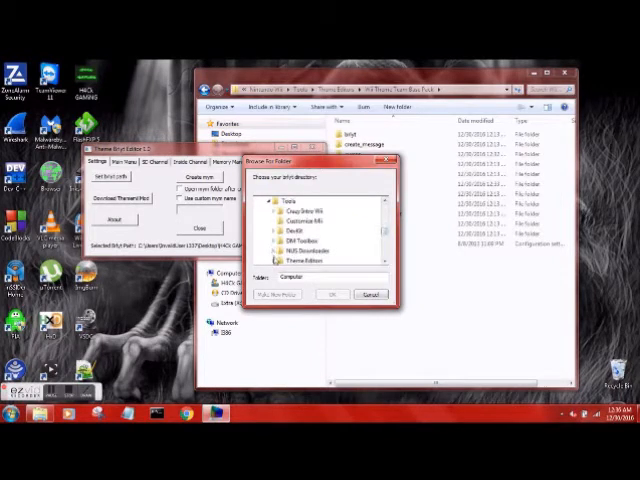
scroll(down, 3)
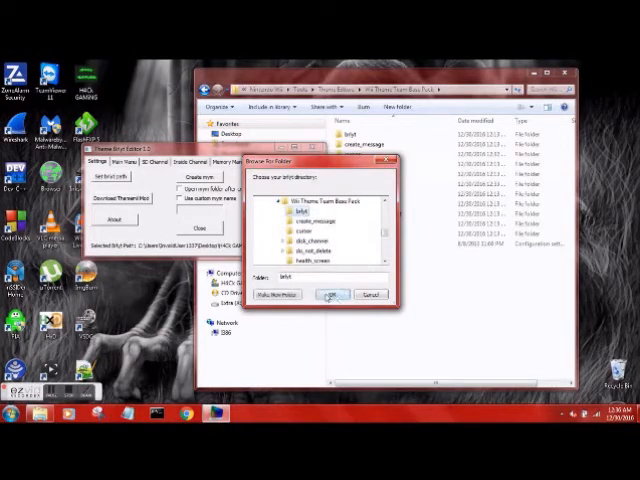
click(331, 294)
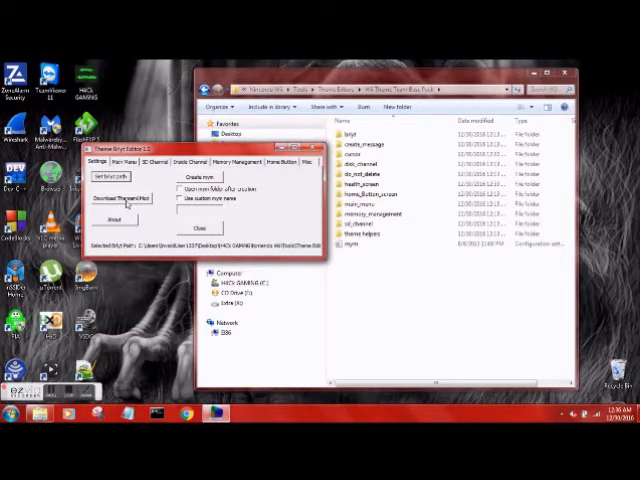
mouse_move(130, 200)
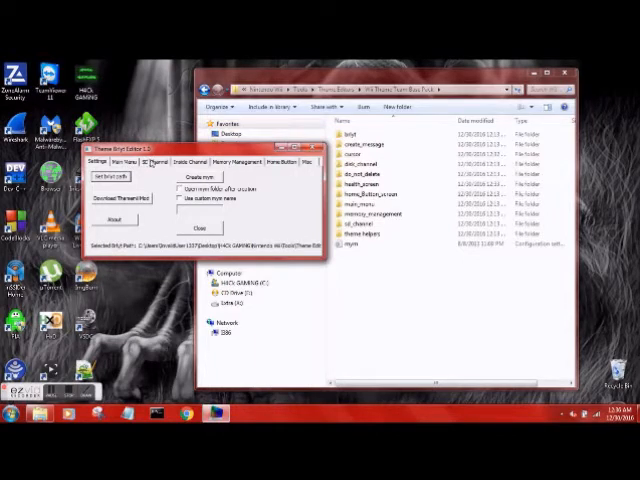
Step: View the SD Channel, Inside Channel and Settings tabs, ending on Main Menu
click(143, 162)
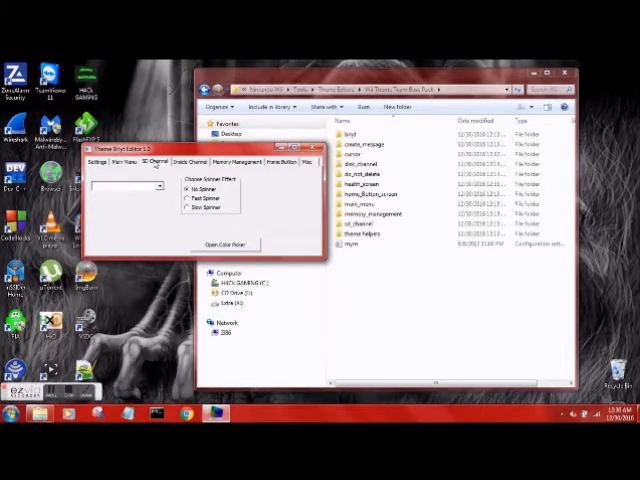
click(192, 160)
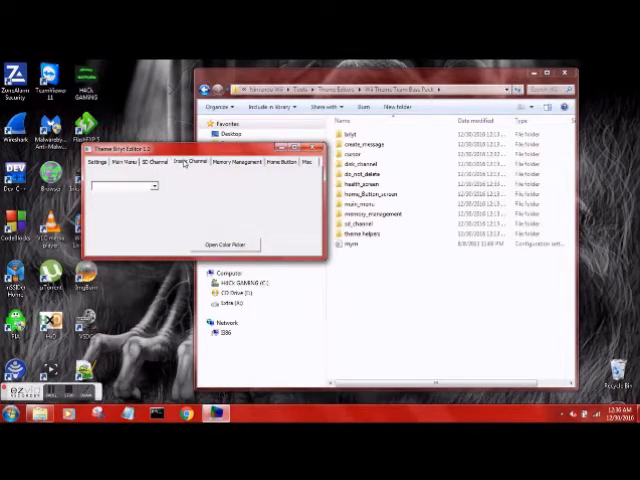
click(150, 187)
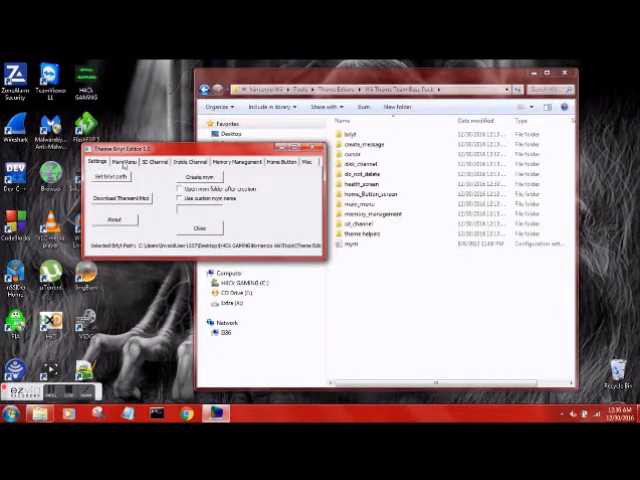
click(131, 161)
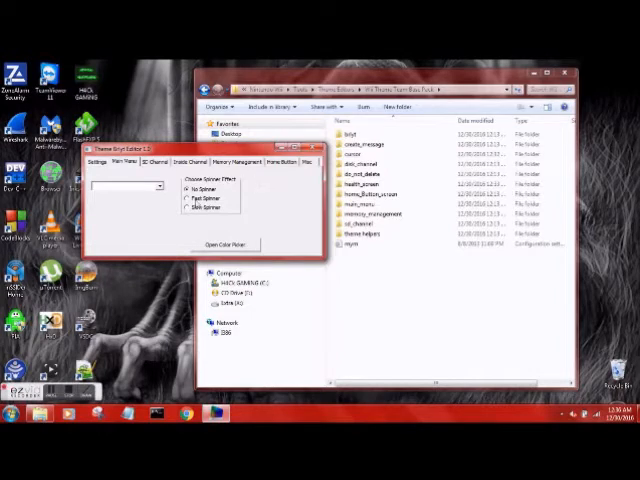
Step: Choose Fast Spinner and write green colours for both BG Behind Channels backdrops
click(189, 213)
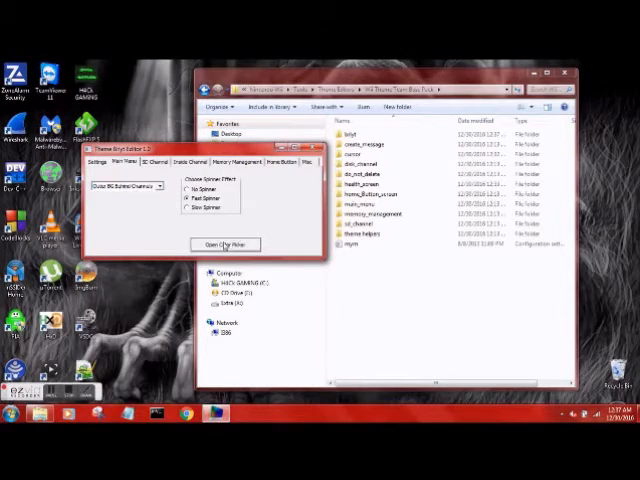
click(214, 244)
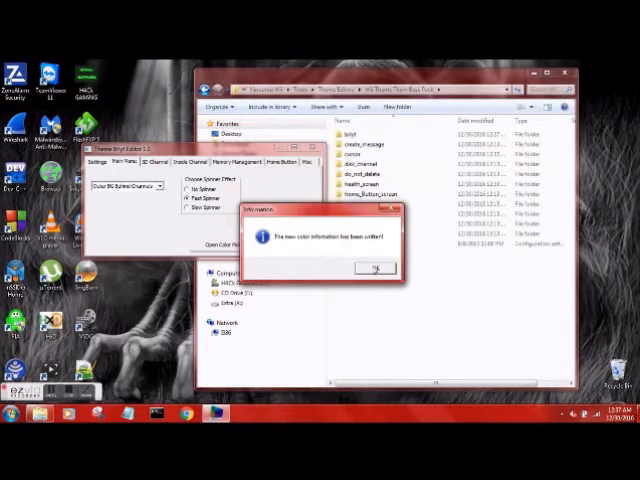
click(372, 268)
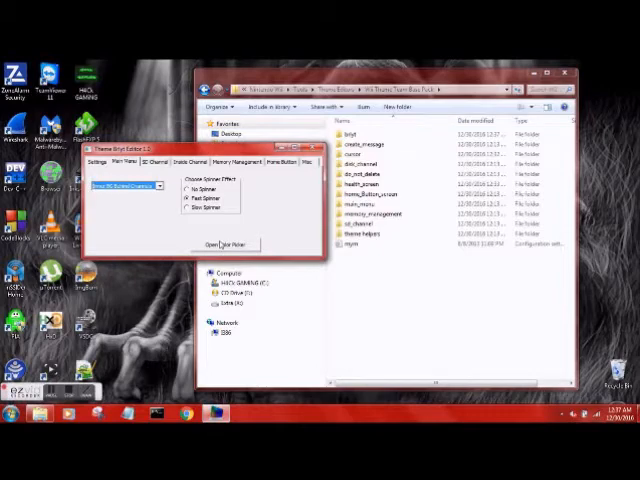
click(231, 242)
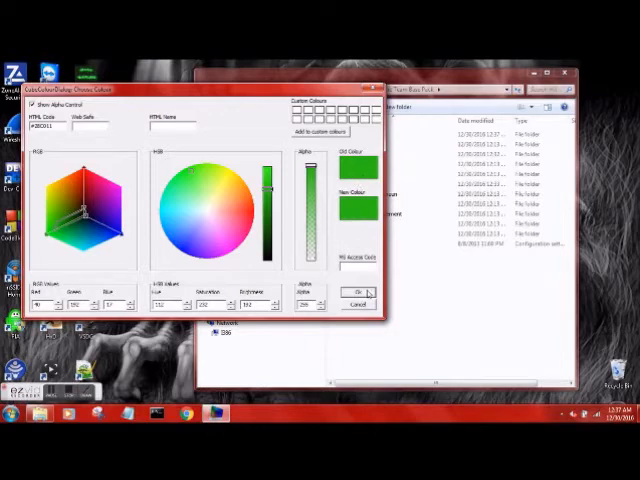
click(351, 292)
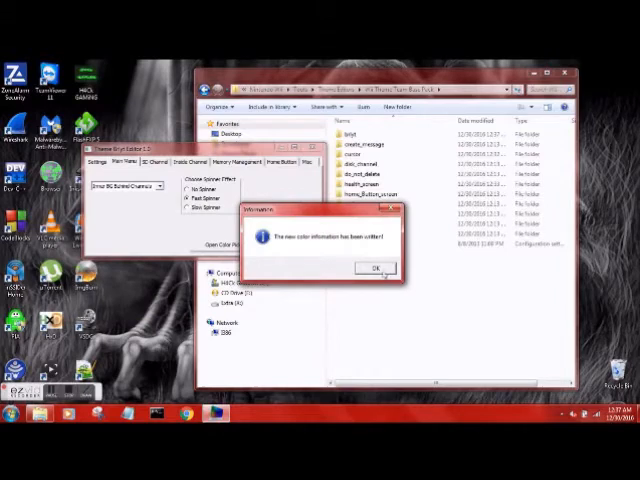
click(376, 267)
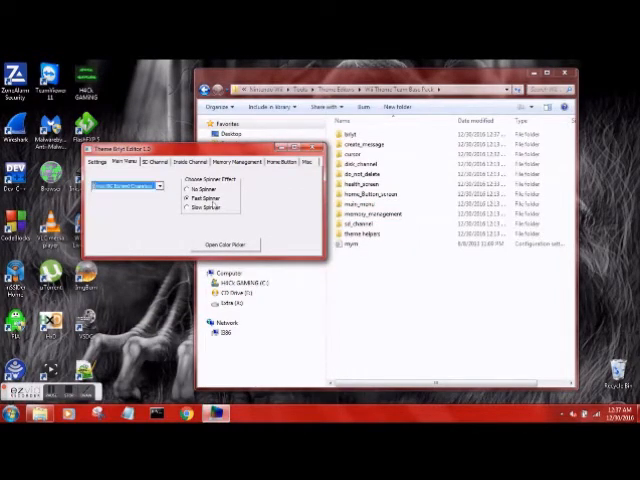
Step: Write green colours to the next main menu elements, keeping Fast Spinner checked
click(231, 242)
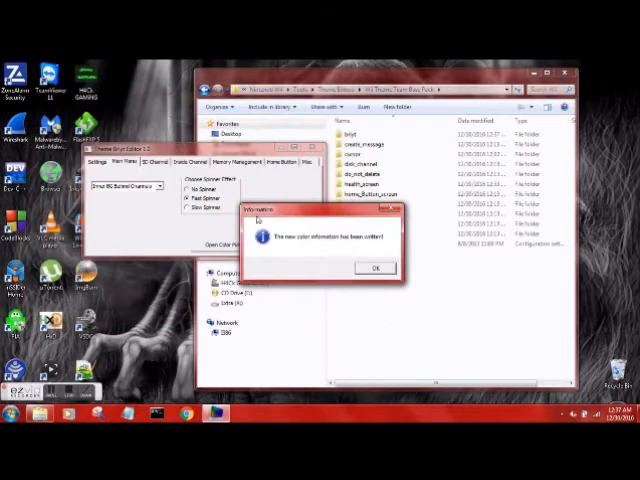
click(375, 268)
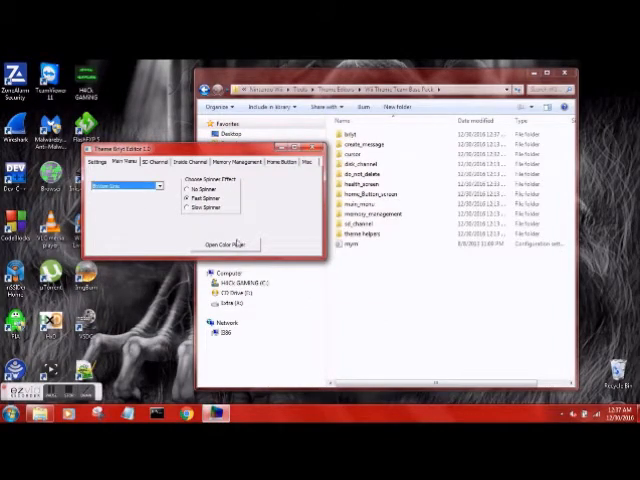
click(229, 243)
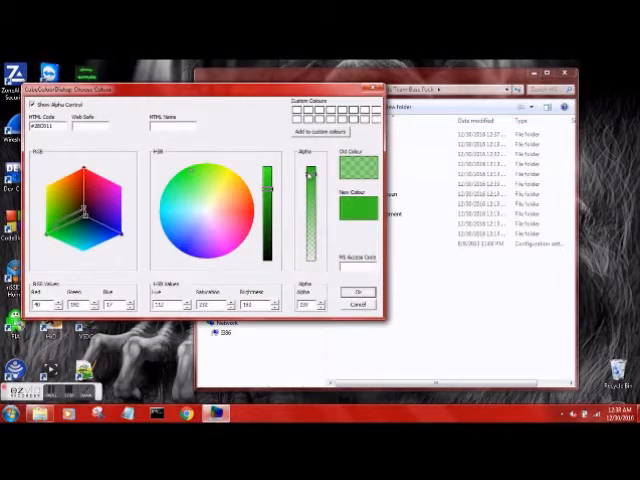
click(357, 291)
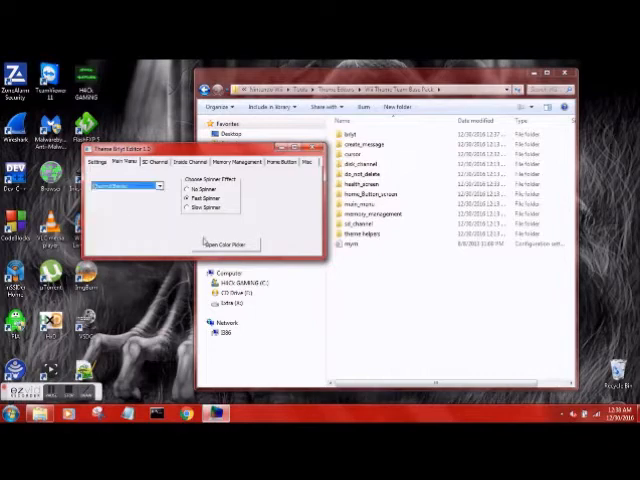
click(219, 240)
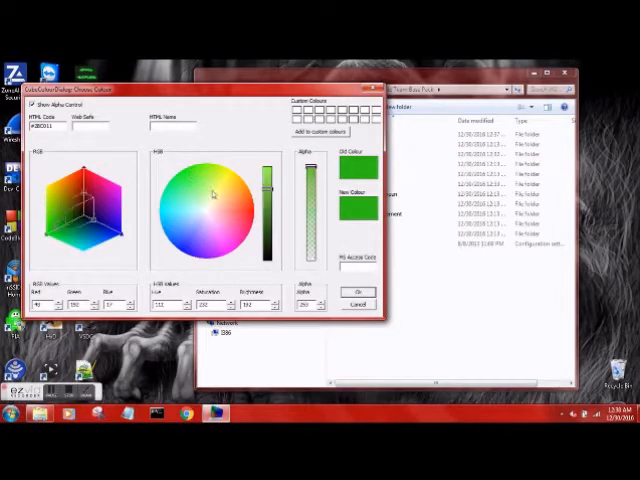
click(206, 208)
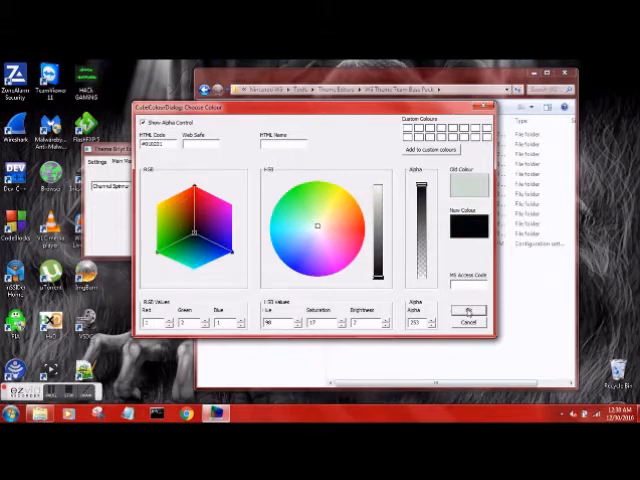
Step: Write black colours to two further main menu elements
click(468, 312)
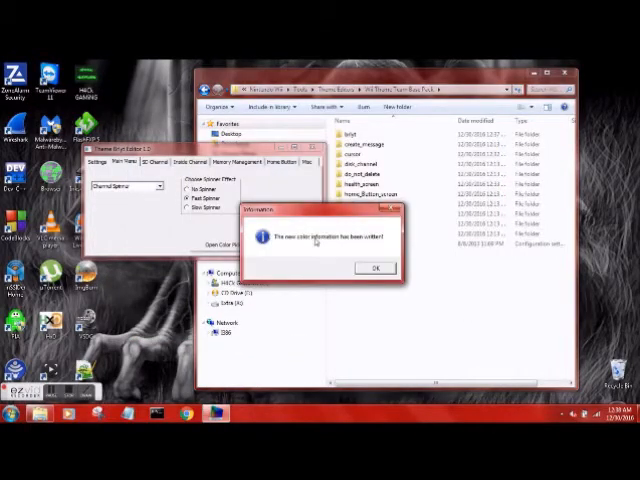
click(375, 268)
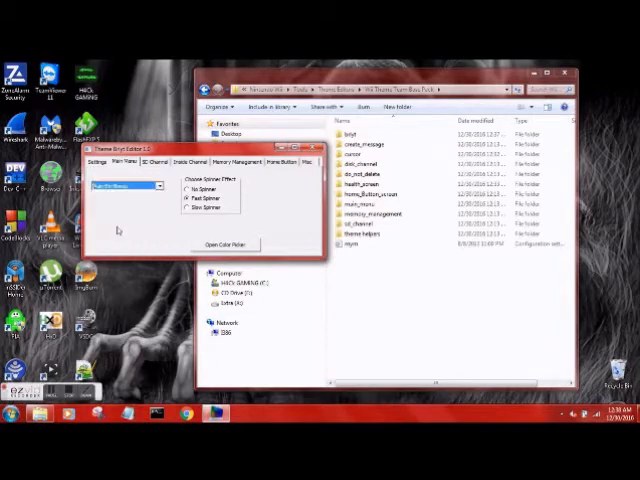
click(213, 245)
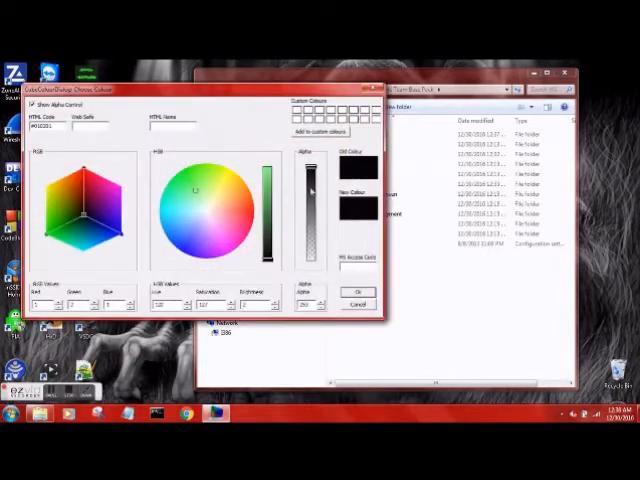
click(347, 291)
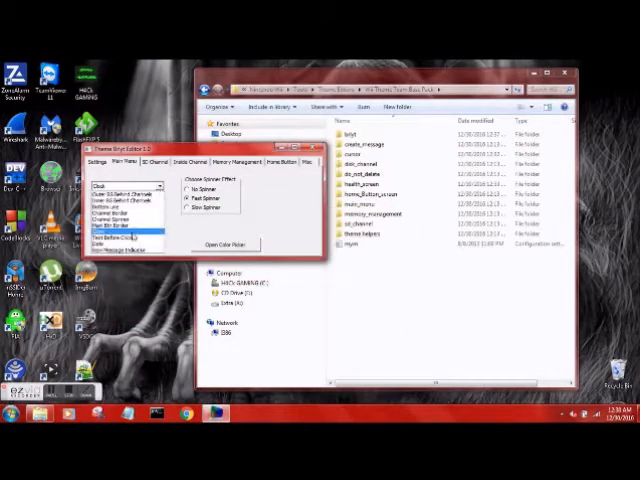
click(213, 245)
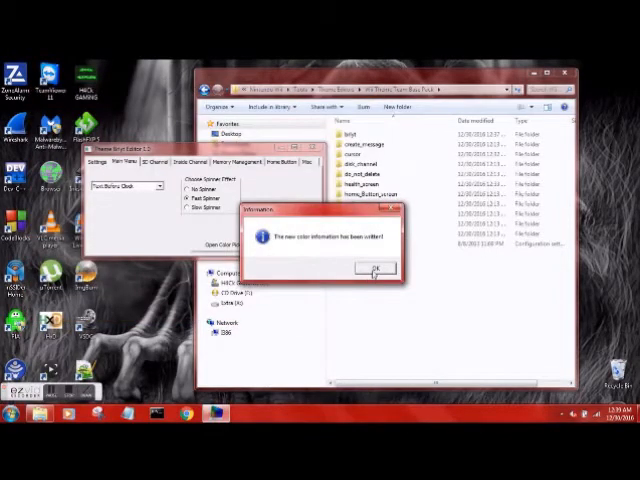
click(376, 267)
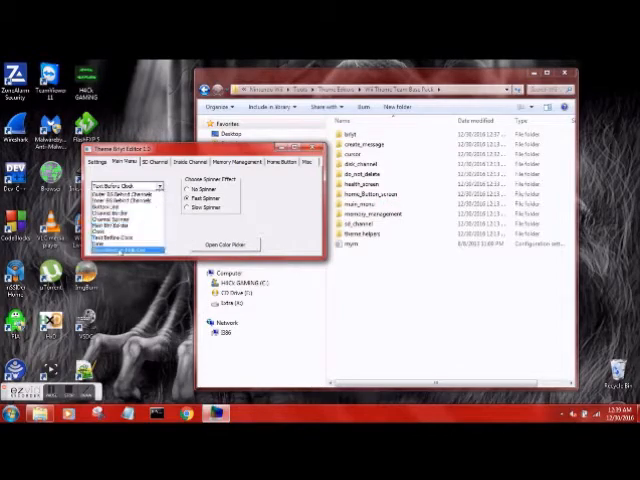
Step: Give another main menu element a dark green colour, then pick another element
click(125, 187)
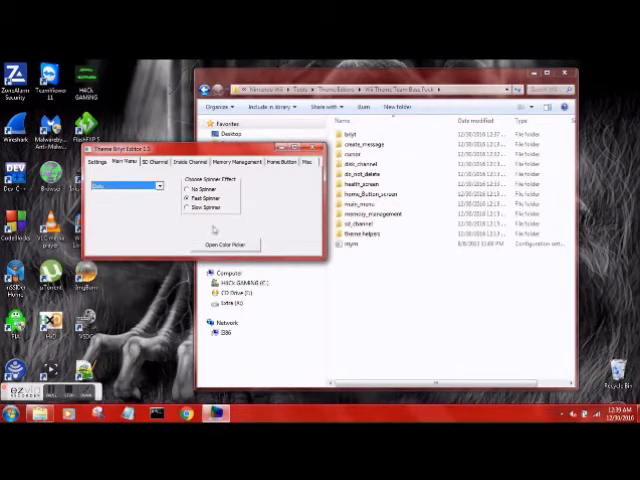
click(222, 245)
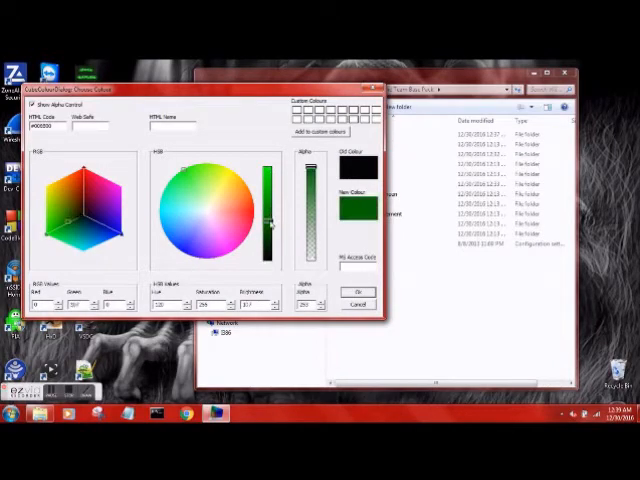
click(352, 291)
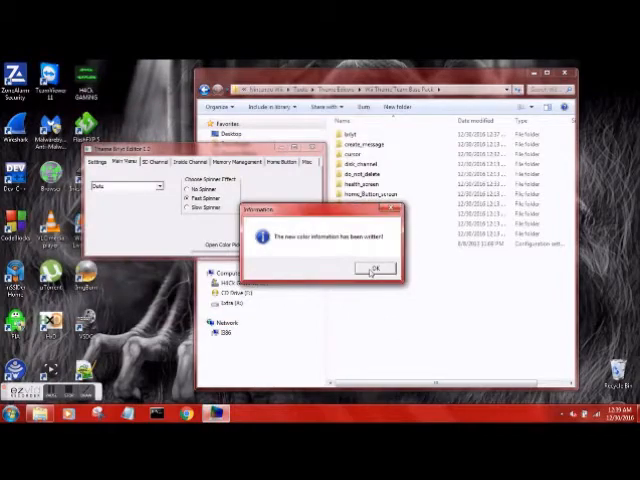
click(375, 269)
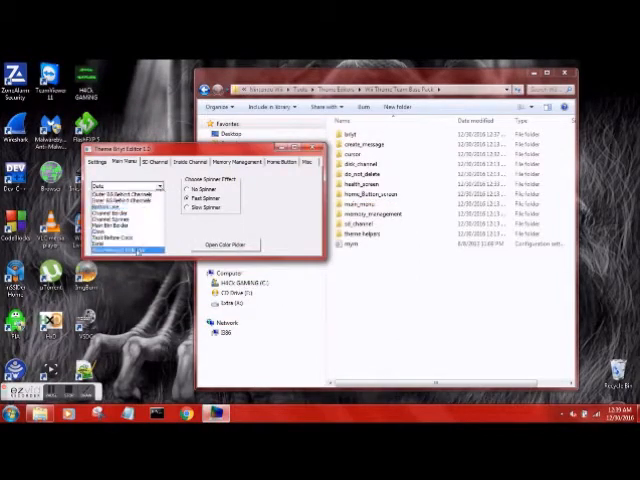
click(228, 243)
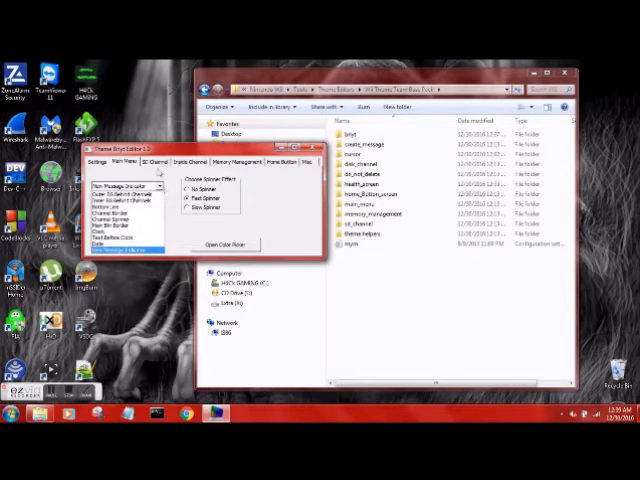
Step: Look over the SD Channel Btn Colour option on Inside Channel, then the Home Button settings
click(146, 161)
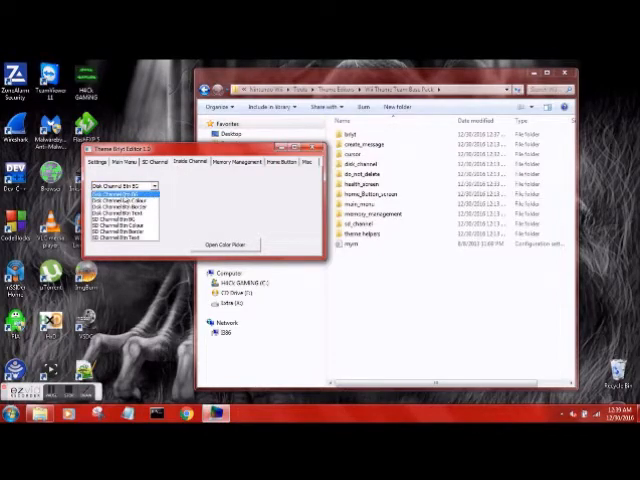
click(225, 244)
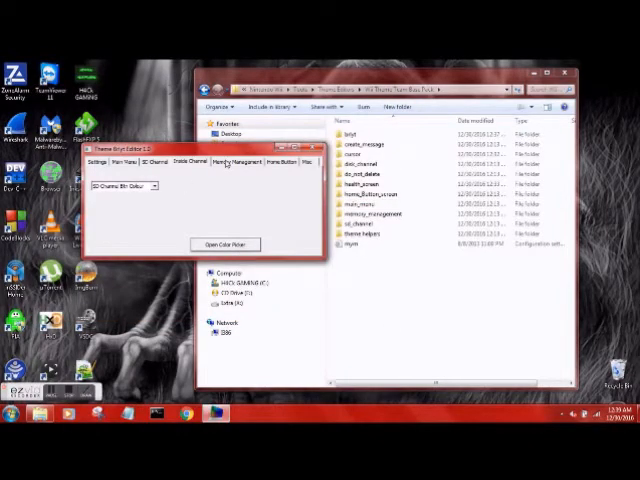
click(283, 162)
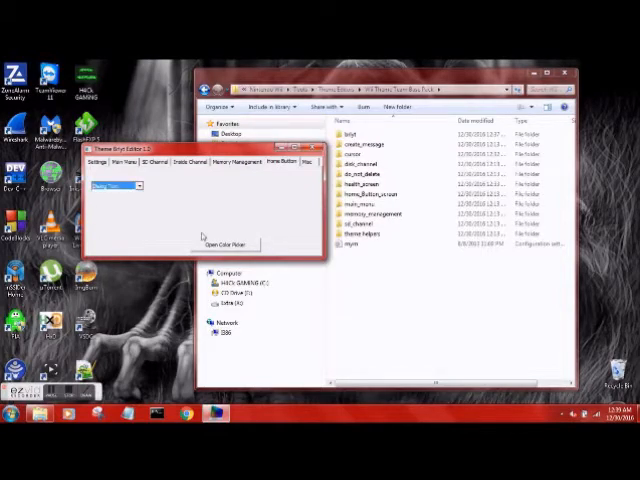
click(213, 242)
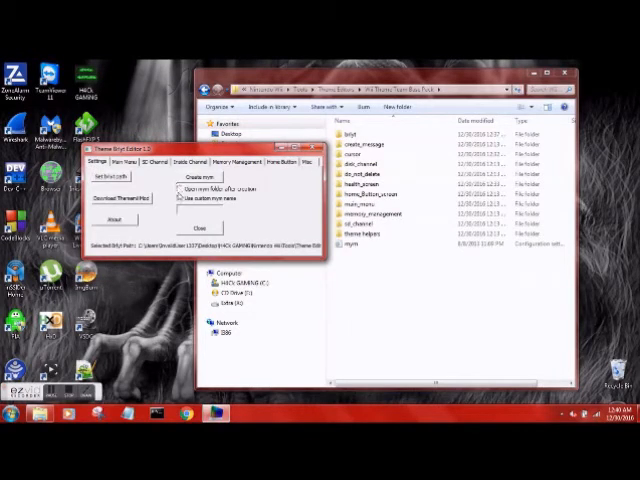
Step: Create the mym theme file with custom name h4ckgaming and acknowledge the confirmation
click(167, 200)
text(H4cgaming)
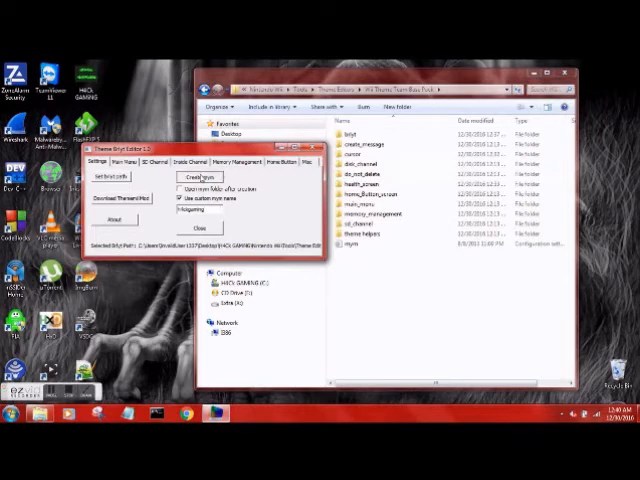
click(197, 177)
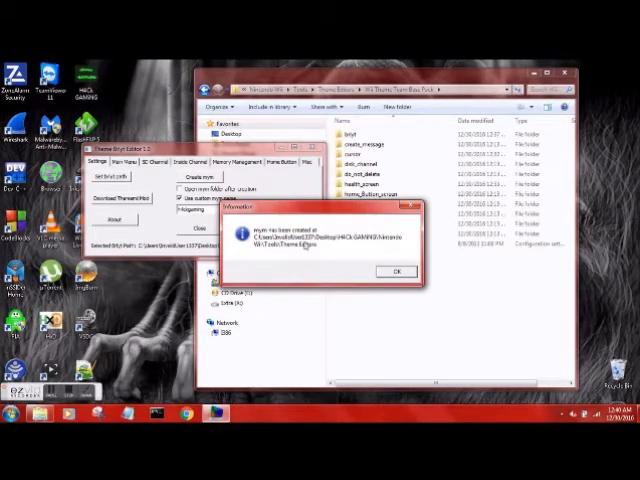
click(394, 271)
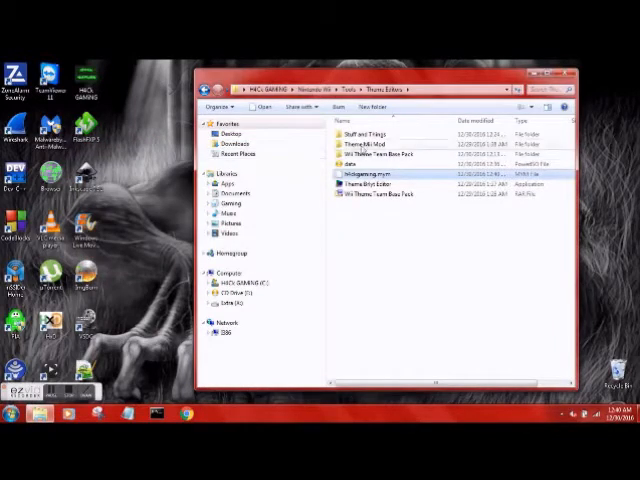
Step: Launch ThemeMii from the Theme Mii Mod folder and open h4ckgaming.mym
double_click(373, 146)
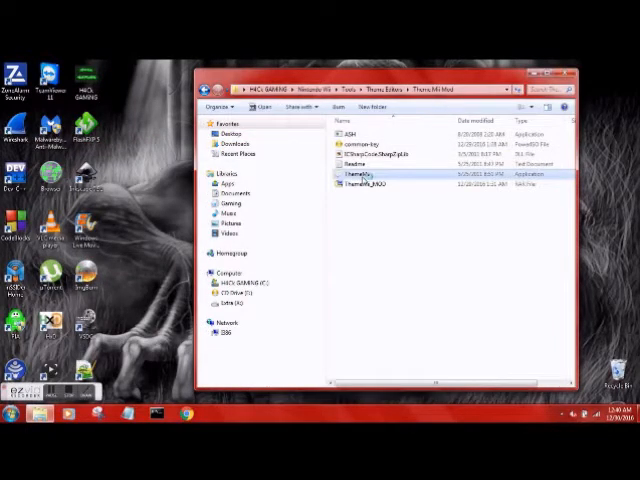
double_click(365, 175)
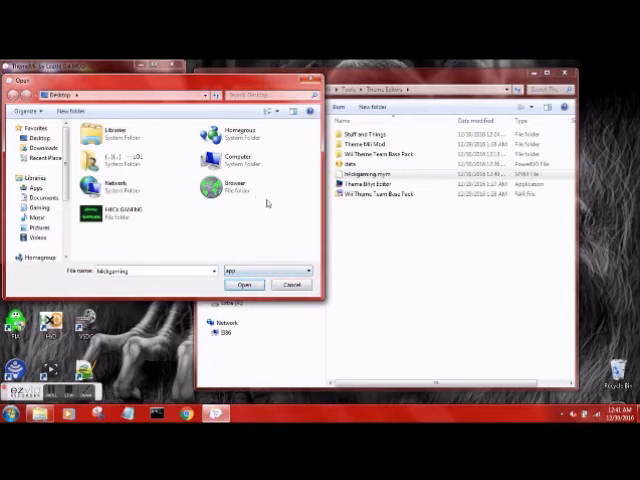
click(140, 270)
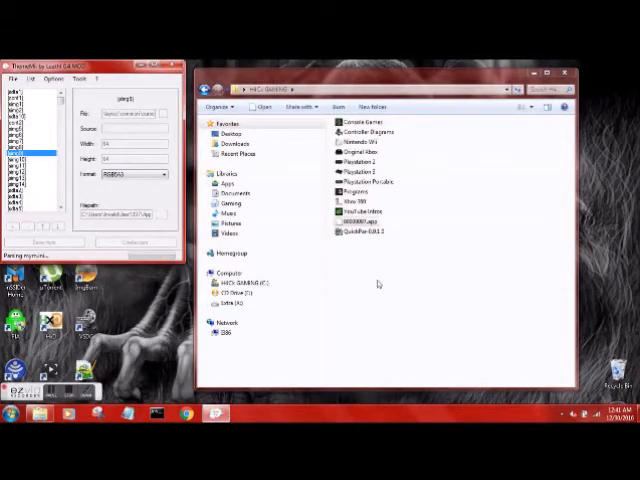
Step: Build h4ckgaming.csm, answering No to both prompts to save the mym
click(352, 221)
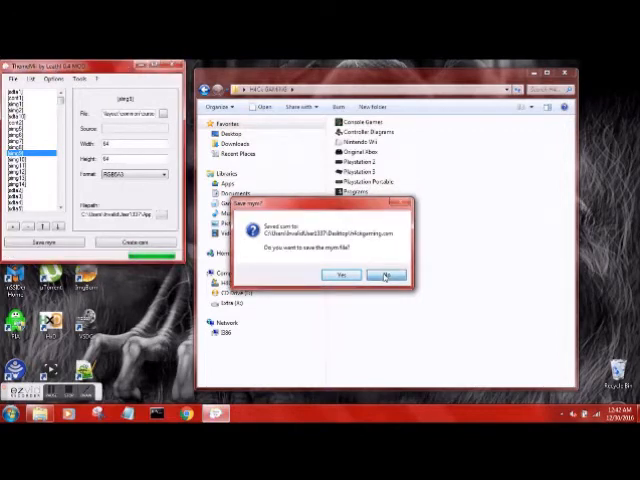
click(388, 273)
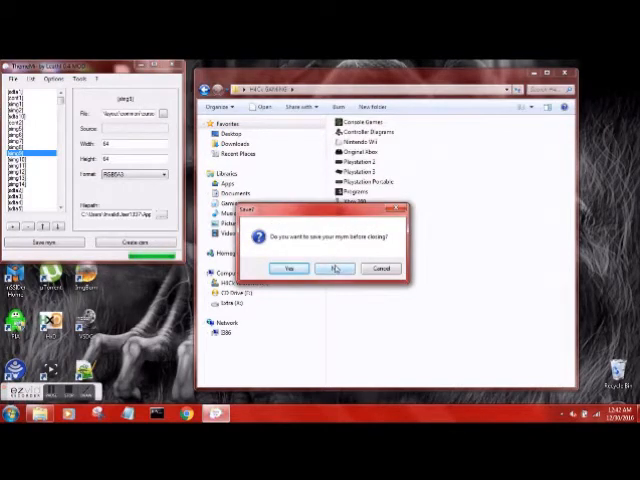
click(334, 268)
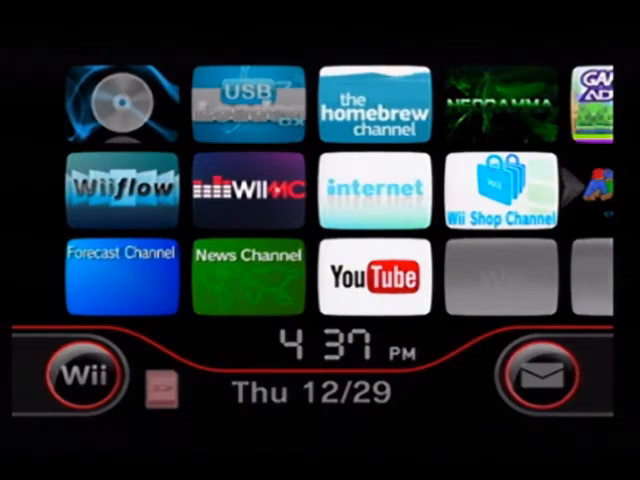
Step: Select The Homebrew Channel tile and start it
click(247, 103)
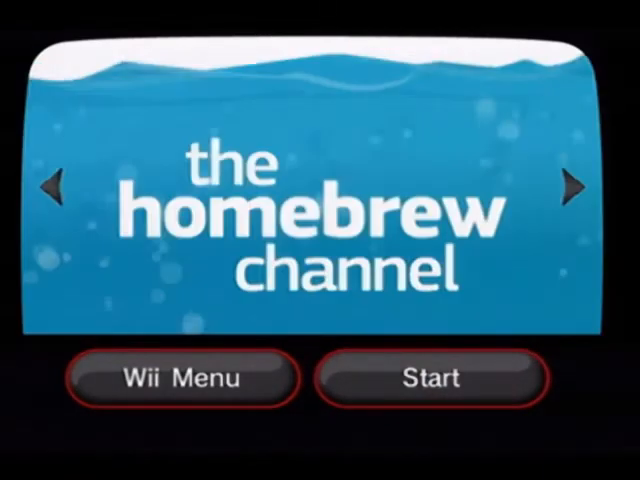
click(433, 378)
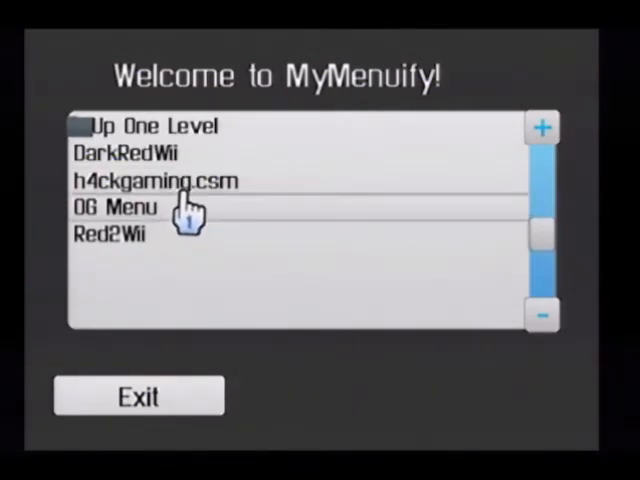
Step: Install h4ckgaming.csm with Yes, then Exit on the Complete prompt
click(149, 181)
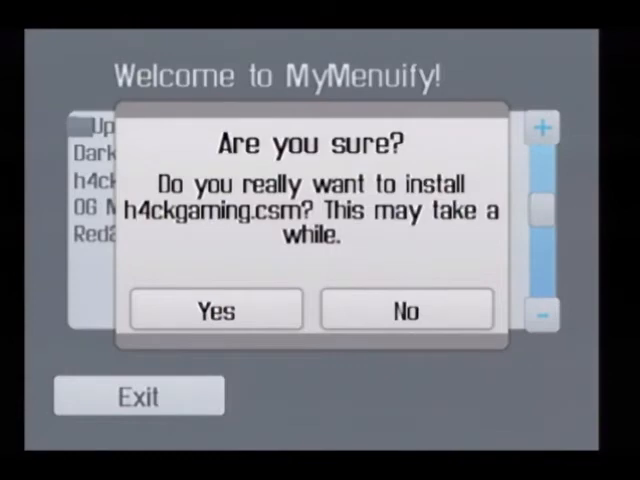
click(215, 309)
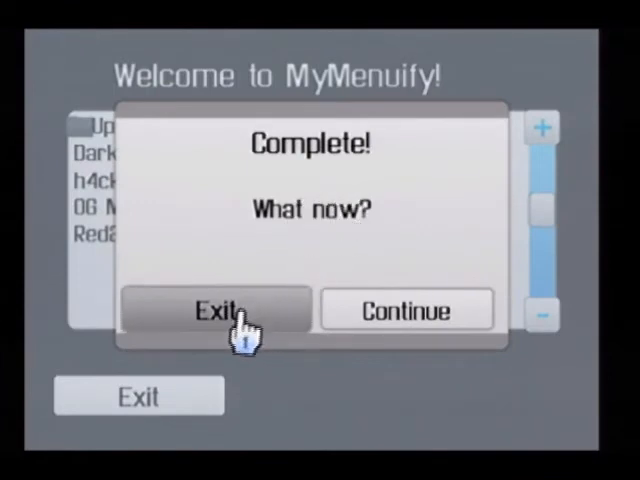
click(215, 310)
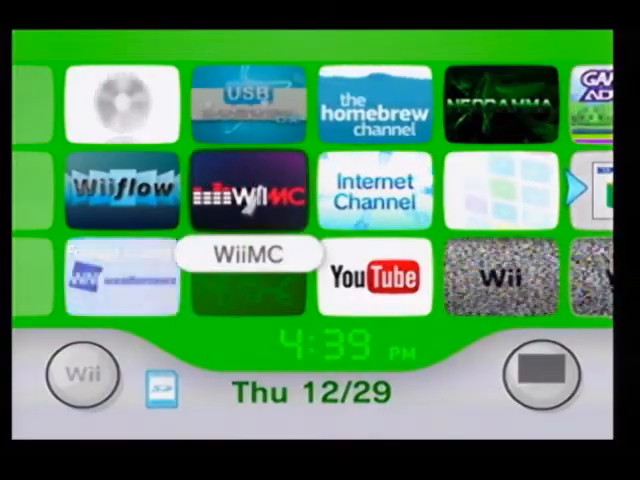
Step: Bring up the HOME Menu over the green-themed Wii Menu
click(248, 191)
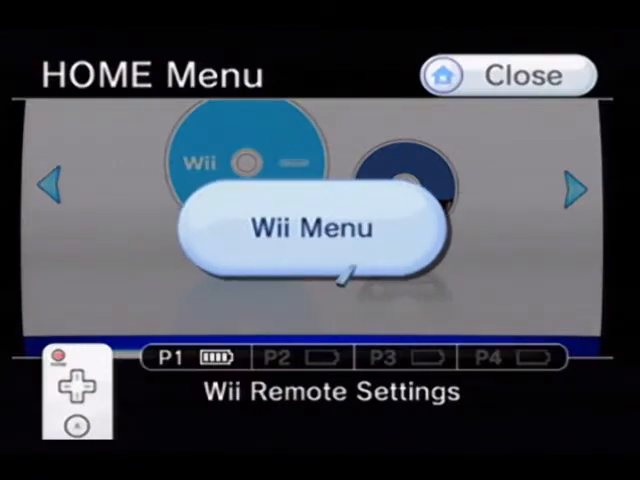
Step: Choose Wii Menu in the HOME Menu and confirm with Yes
click(307, 226)
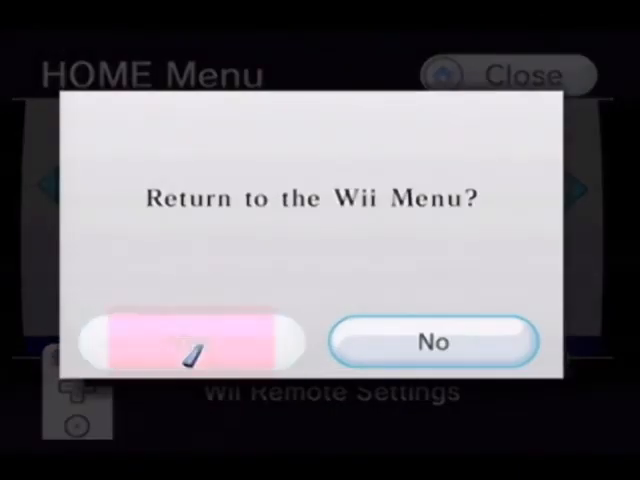
click(190, 342)
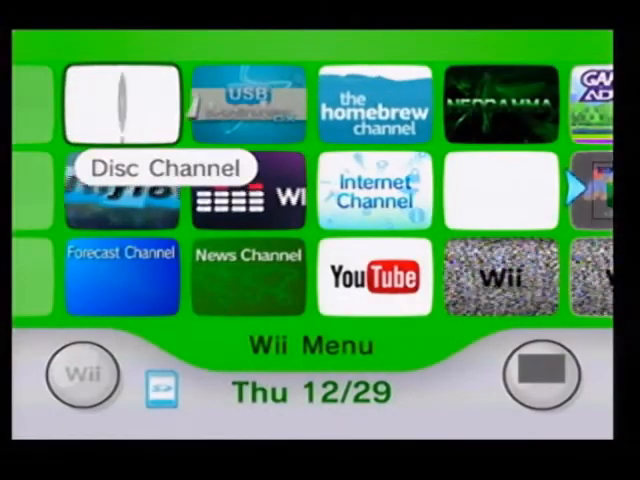